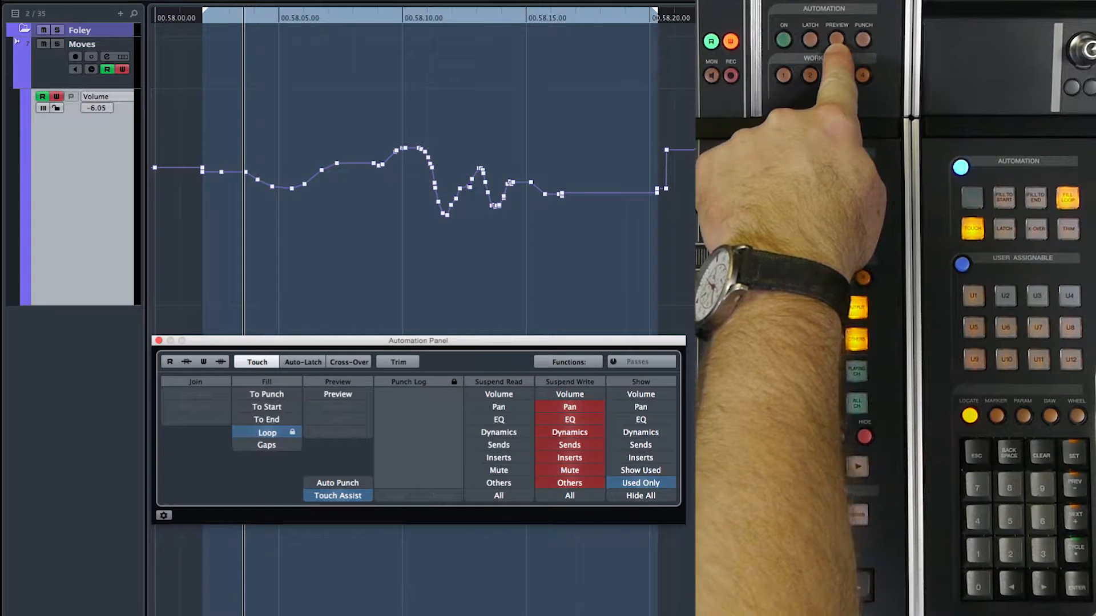
Activate automation Preview mode for the Volume track in the Automation Panel.
click(338, 394)
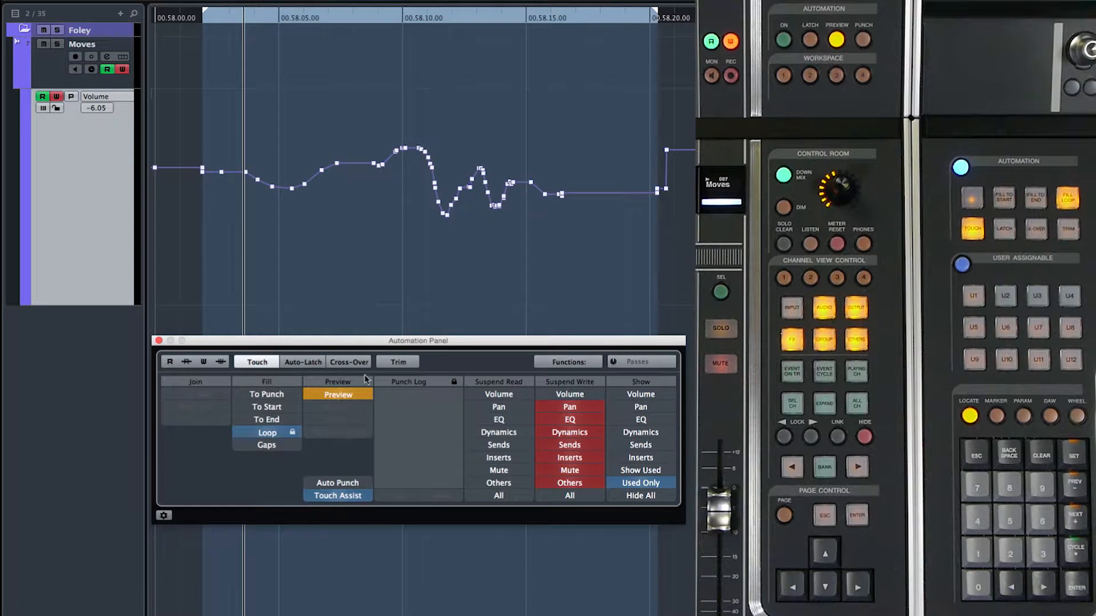
mouse_move(338, 394)
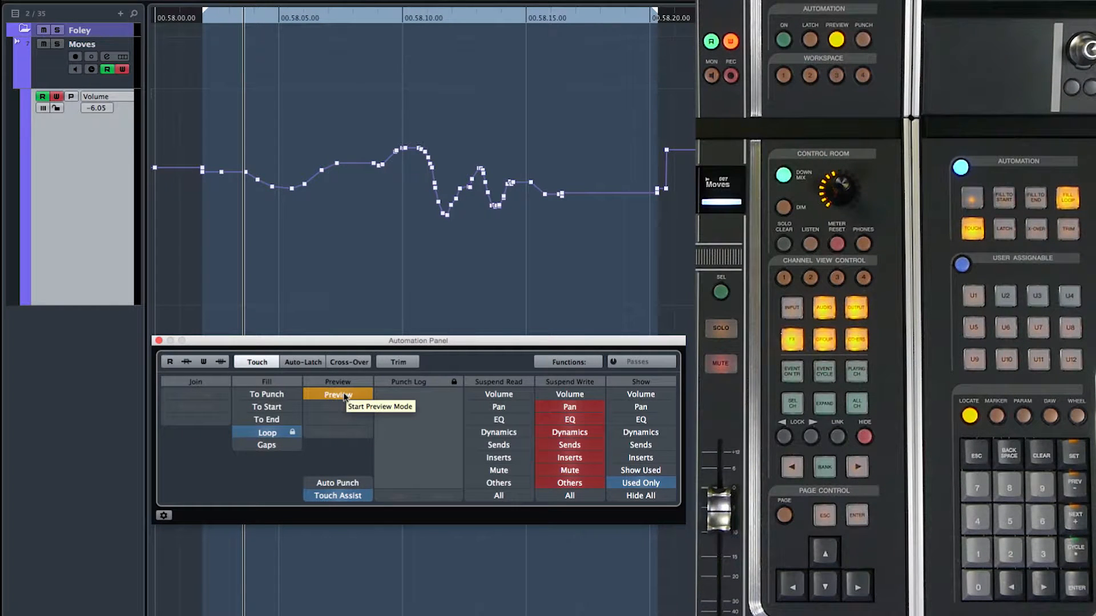
click(338, 394)
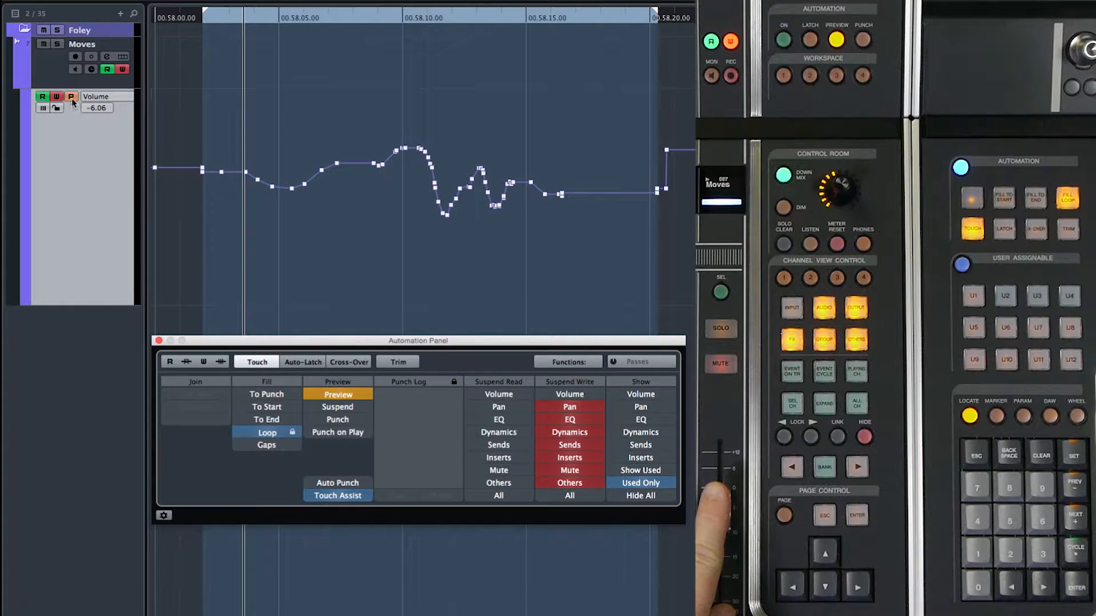
mouse_move(71, 97)
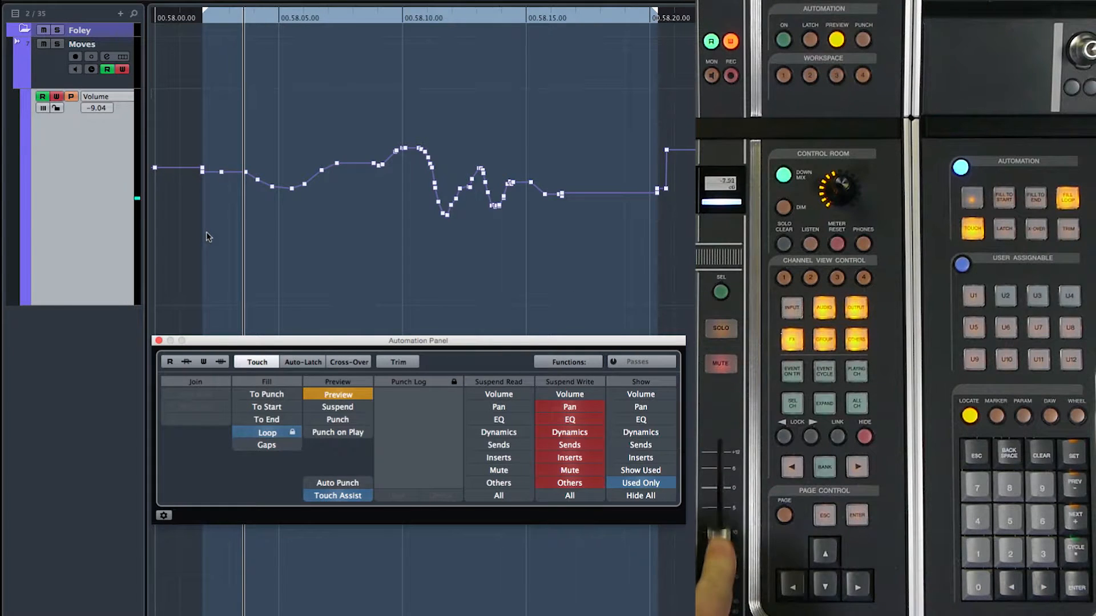
Raise the Volume fader to set a preview level of about 1.44.
drag(721, 531, 721, 482)
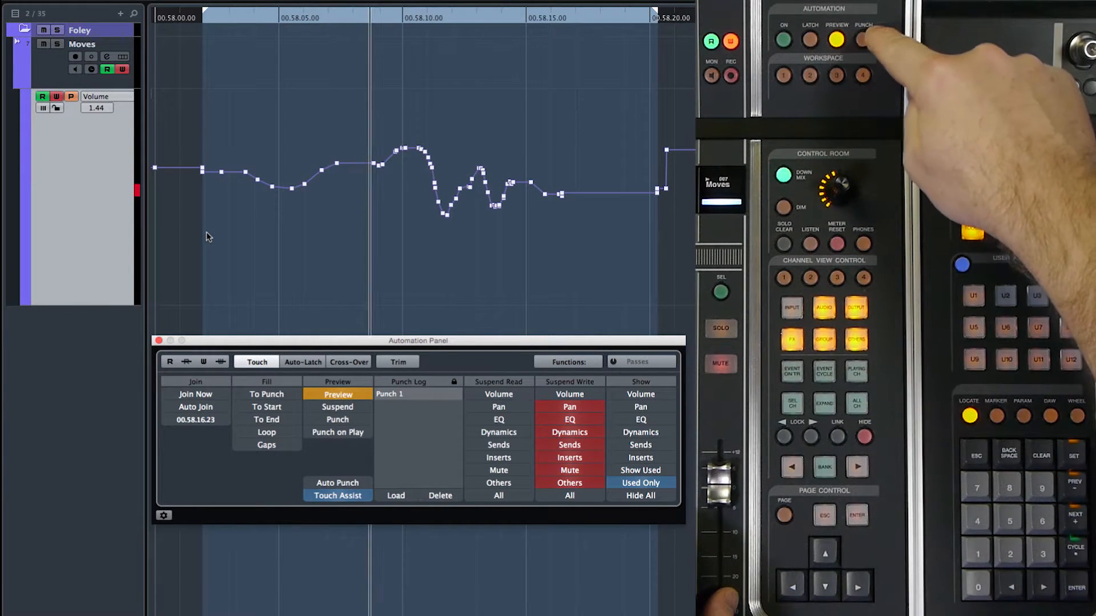
Punch the preview level again so Punch 2 is logged at Volume -4.00.
click(834, 35)
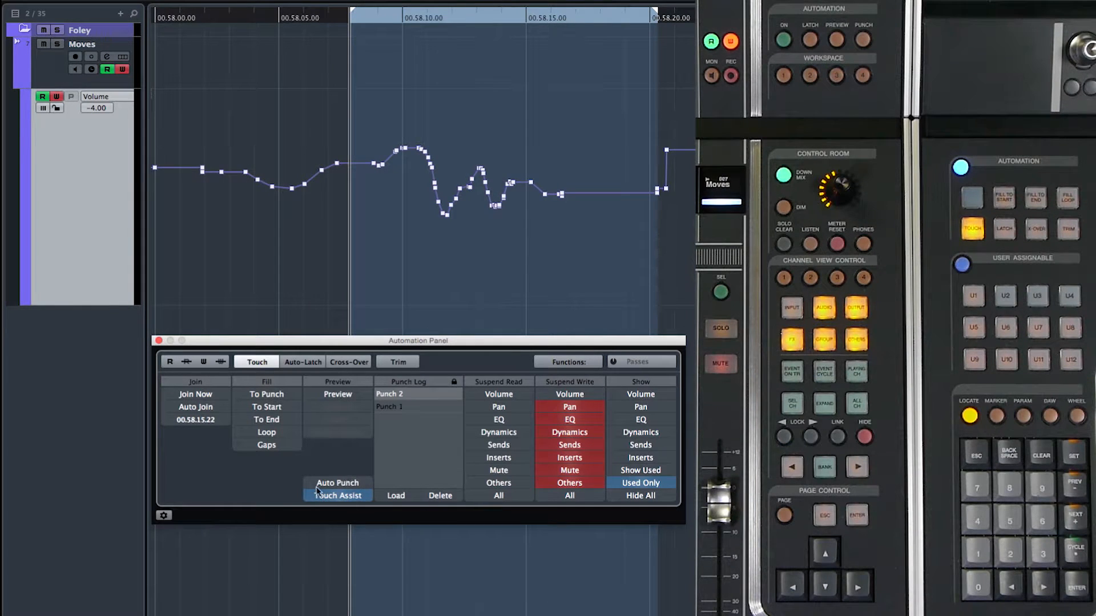
Enable Auto Punch and lower the Volume fader to a new preview level.
click(338, 483)
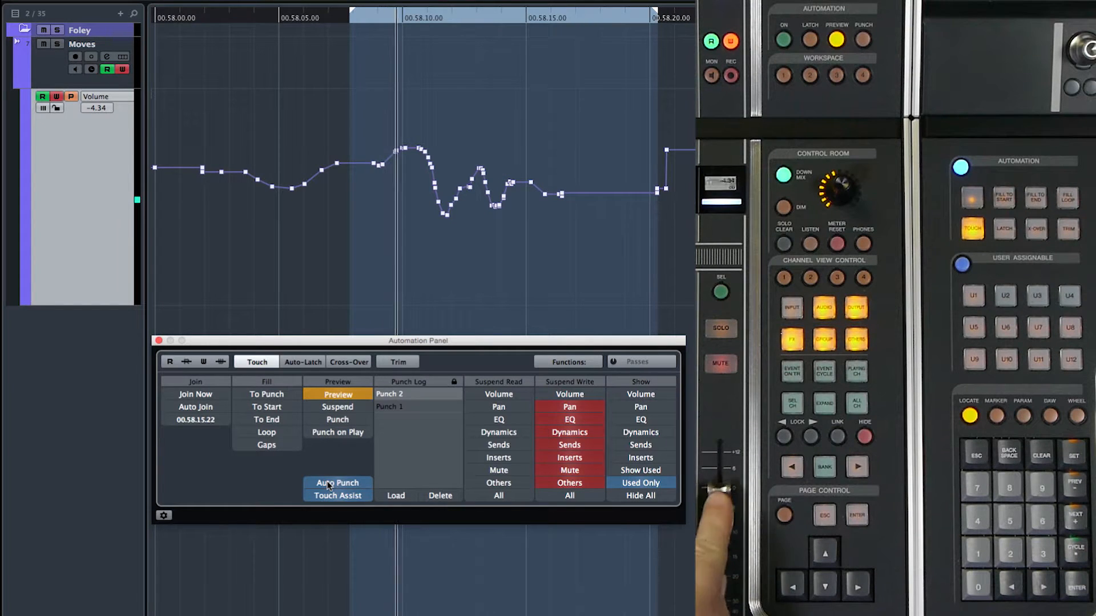
drag(720, 447, 720, 527)
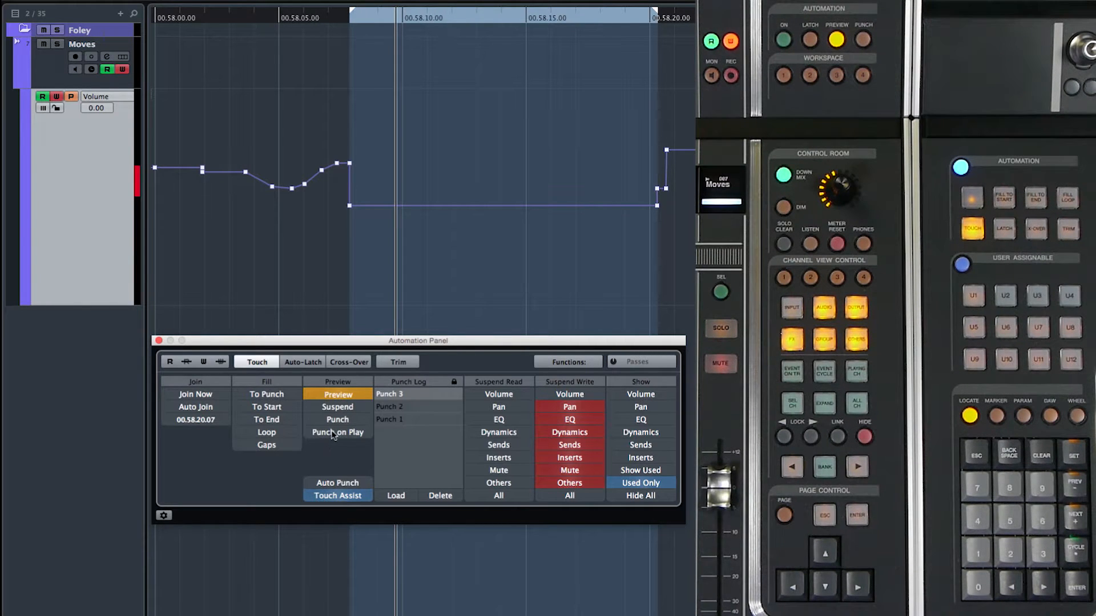
Enable Punch on Play so preview levels punch in when playback starts.
click(338, 431)
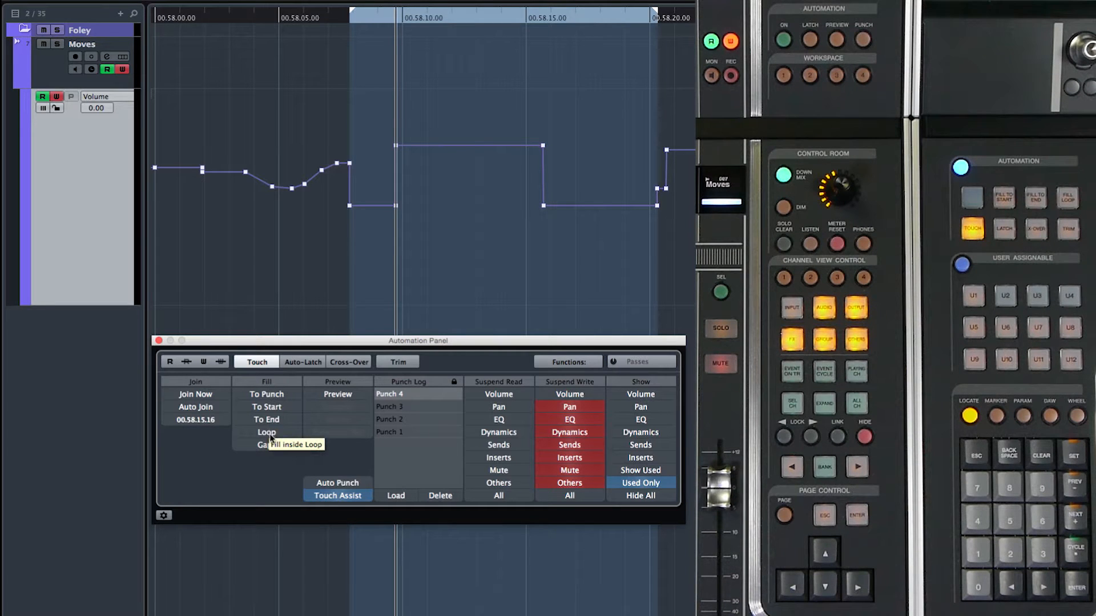
Enable Fill Loop so the punched preview level fills the whole loop range.
click(267, 433)
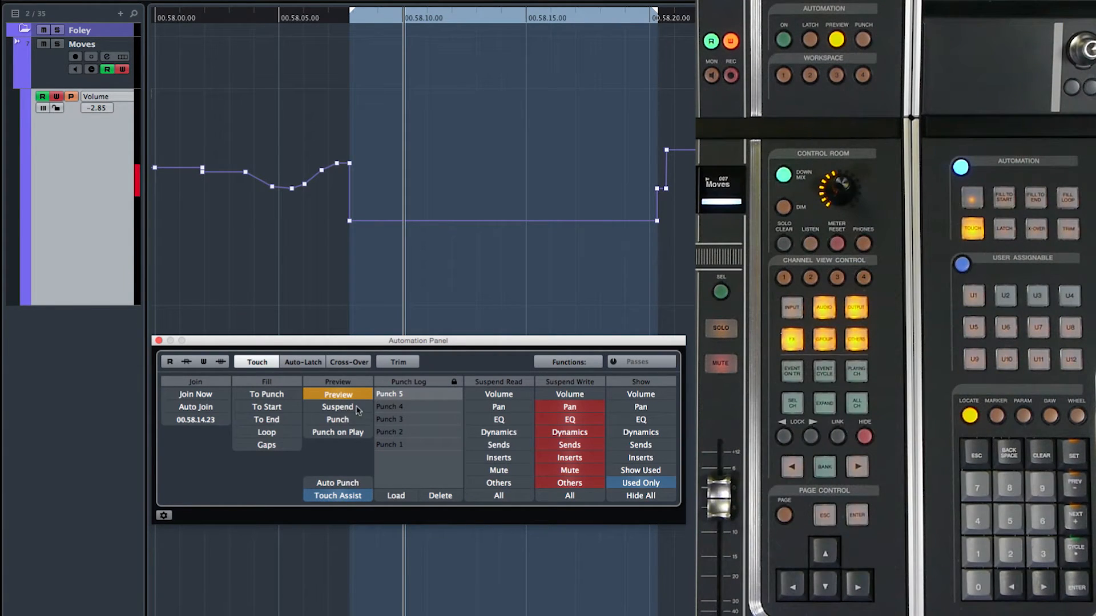
mouse_move(338, 406)
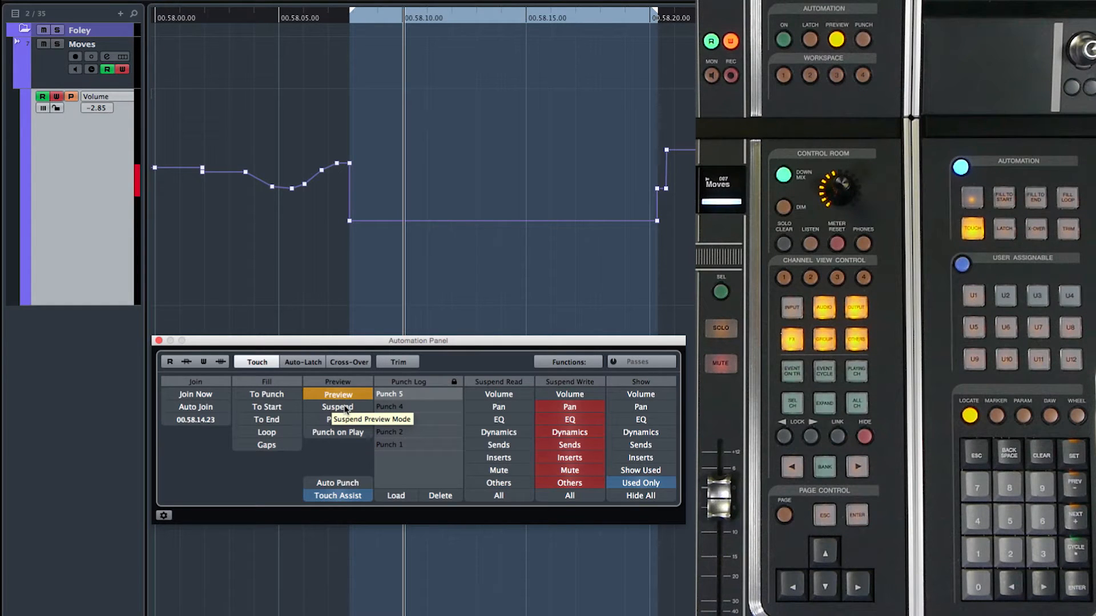
Suspend Preview mode and resume it, leaving the Volume lane unchanged at -2.85.
click(338, 407)
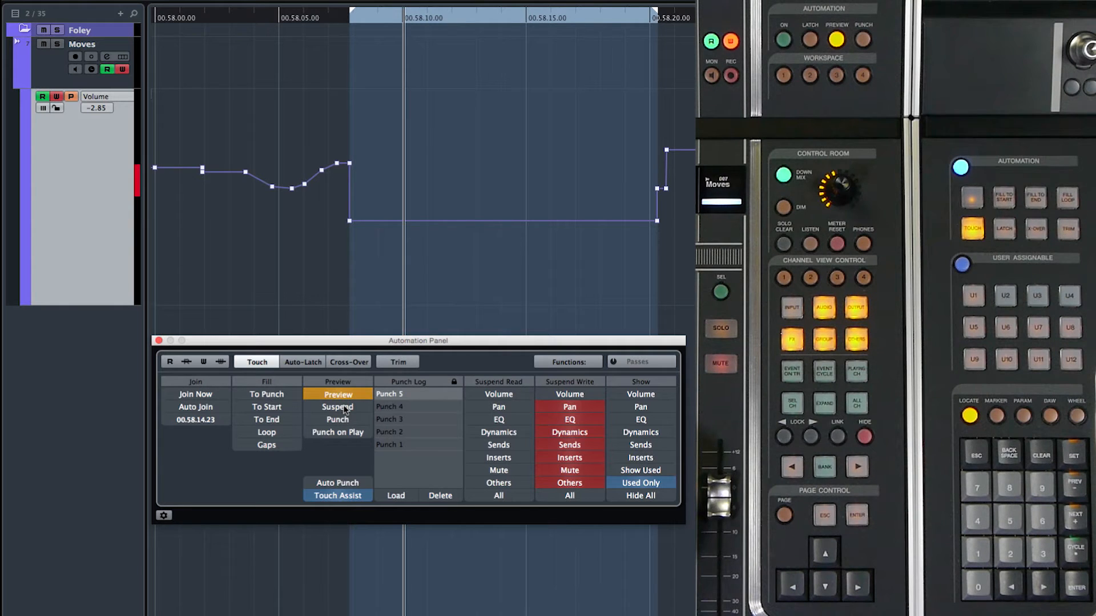
click(338, 407)
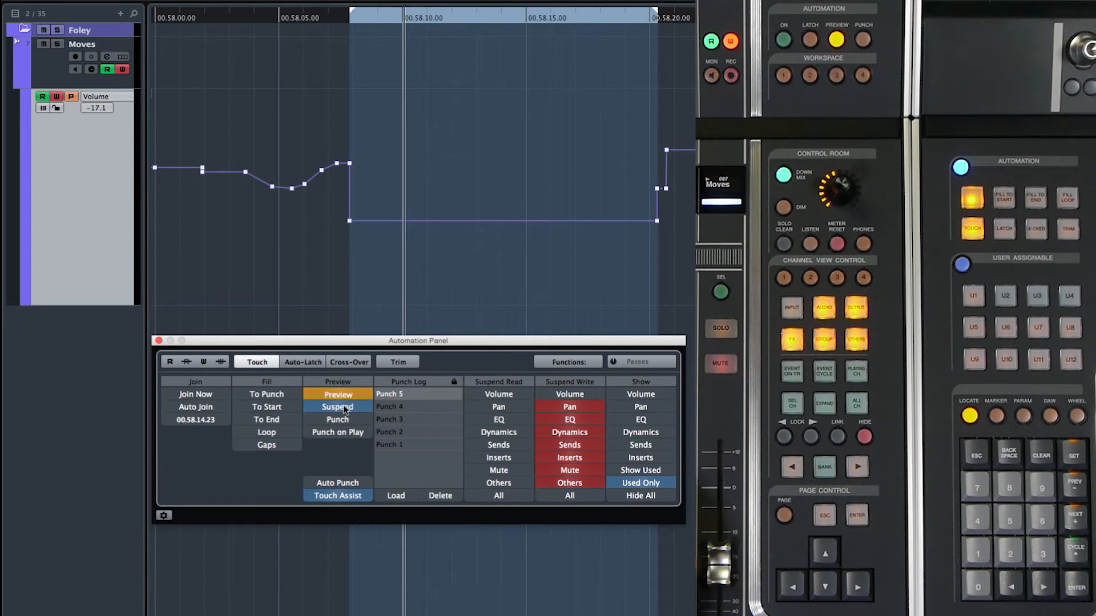
click(337, 394)
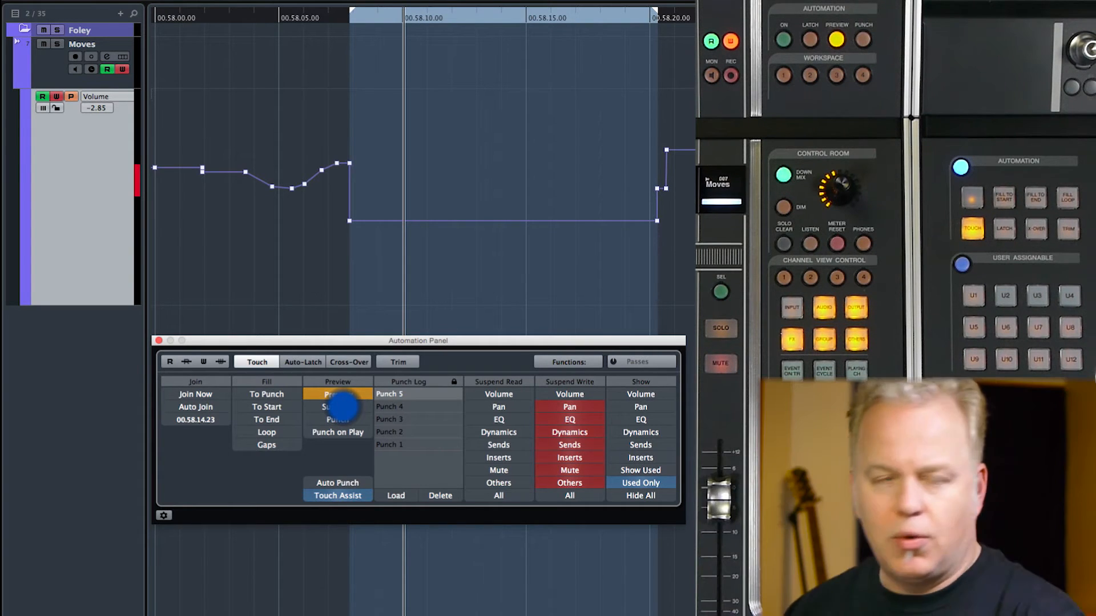